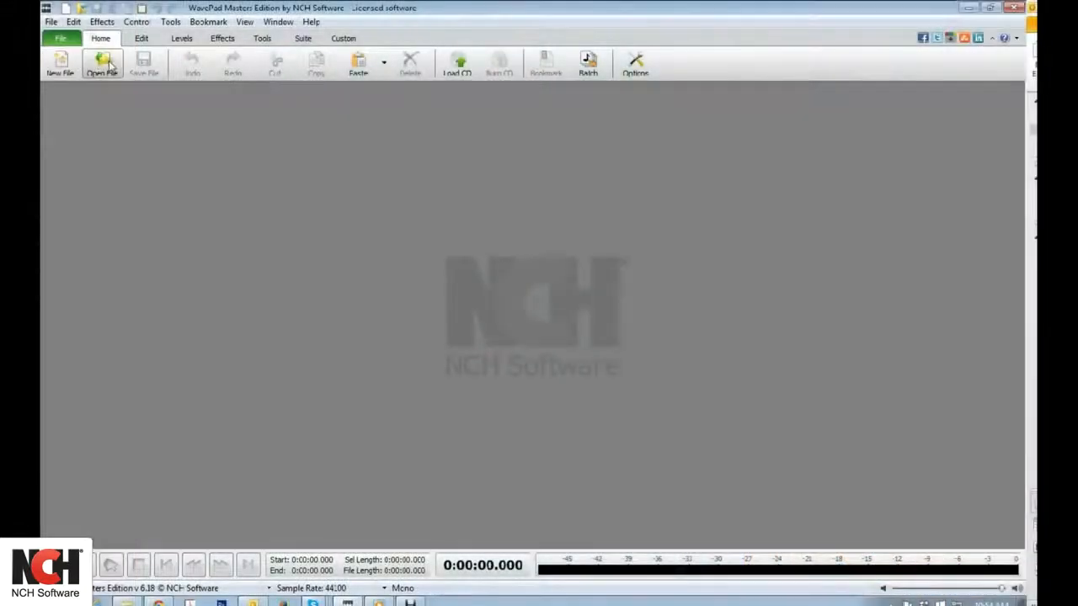
Bring up the Open Audio File dialog and browse down to the long stereo mix.
click(101, 64)
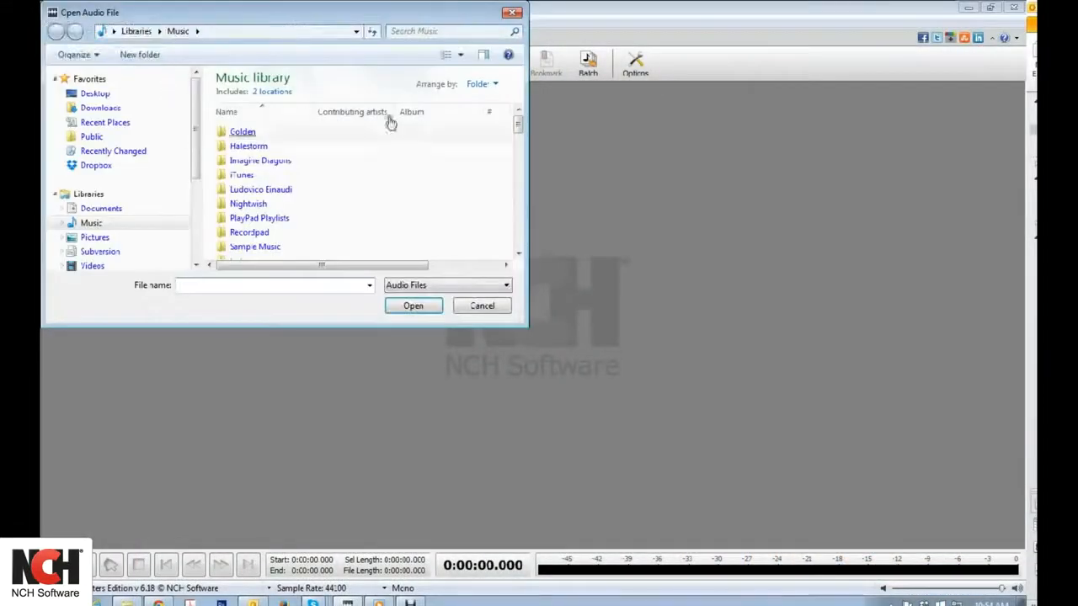
scroll(down, 3)
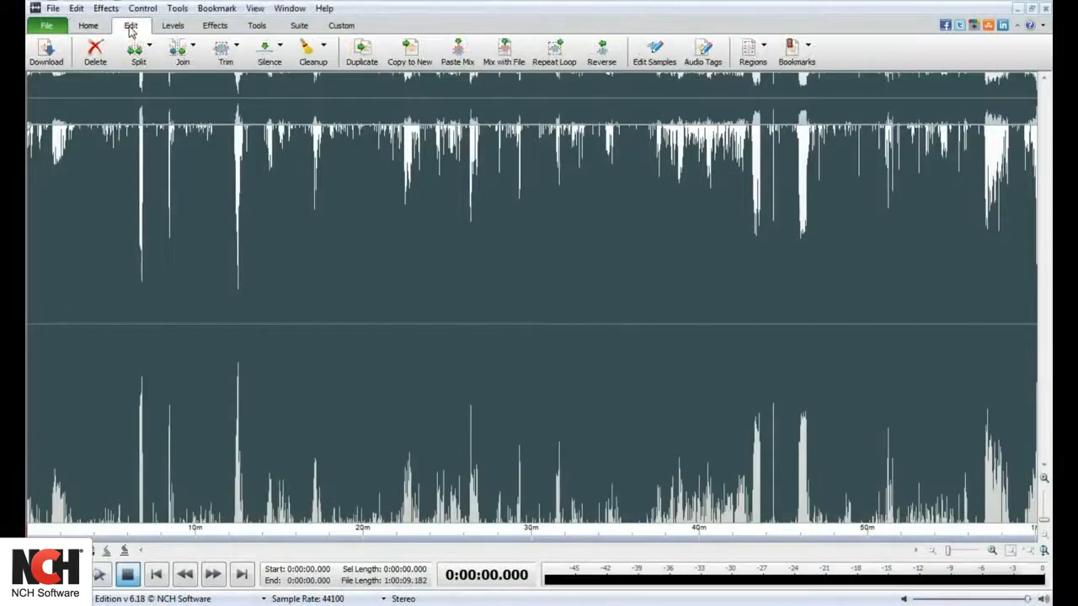
click(138, 52)
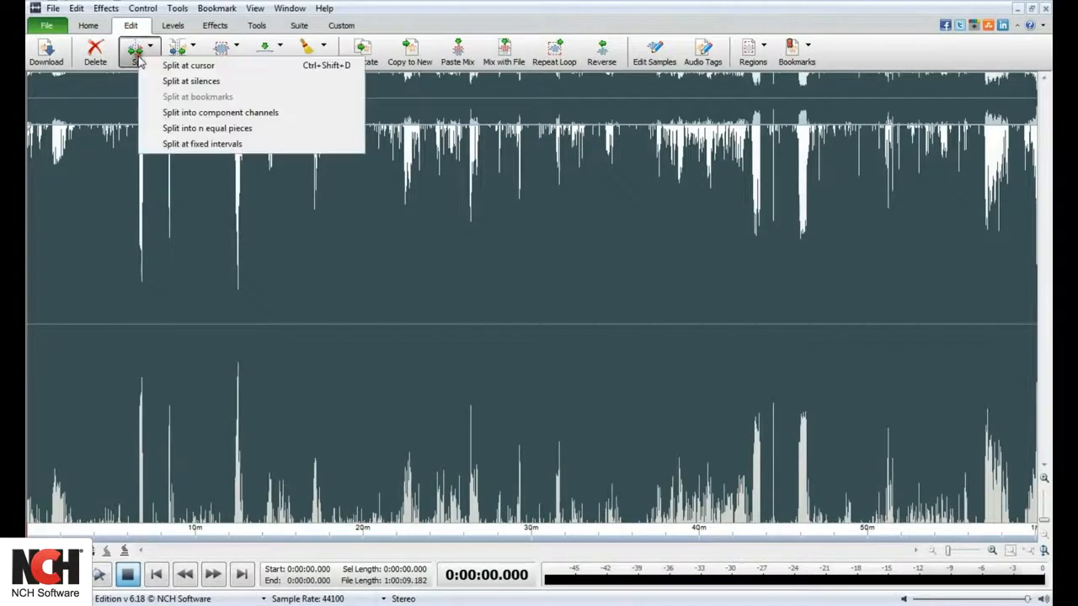
click(75, 9)
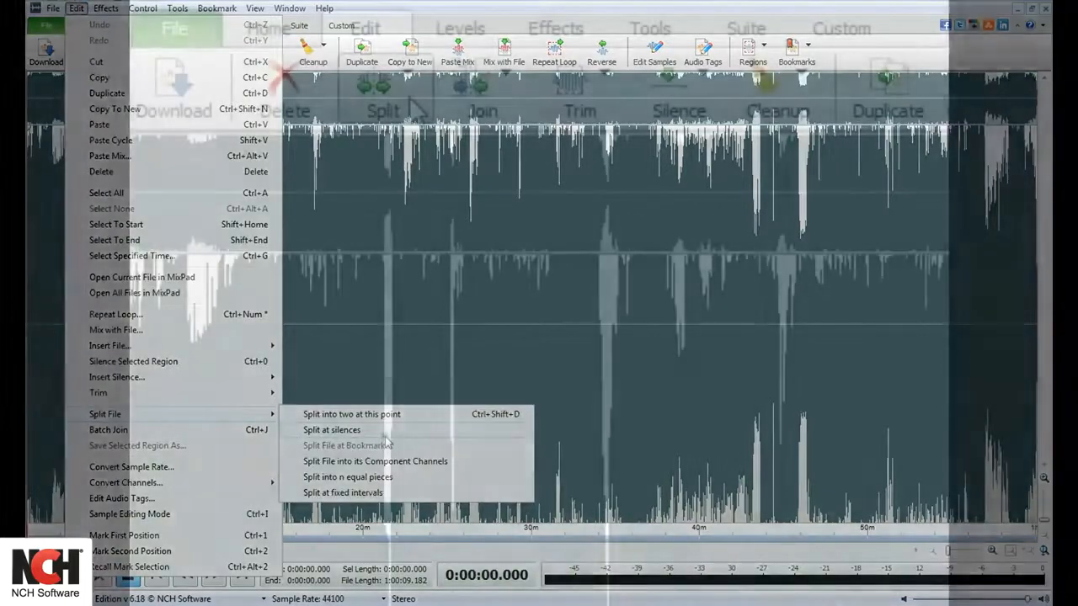
click(384, 88)
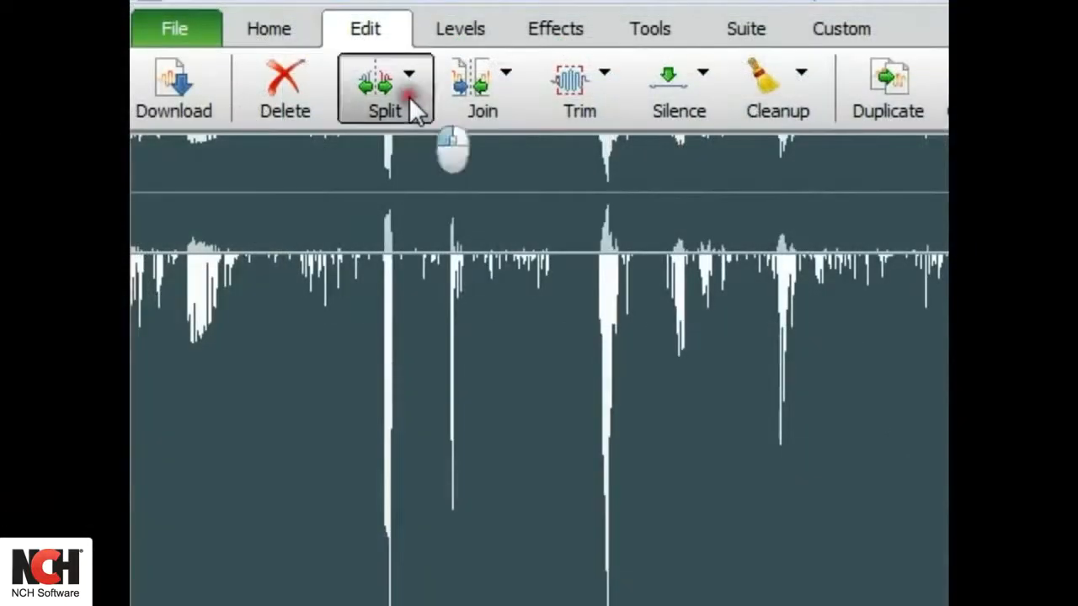
click(411, 74)
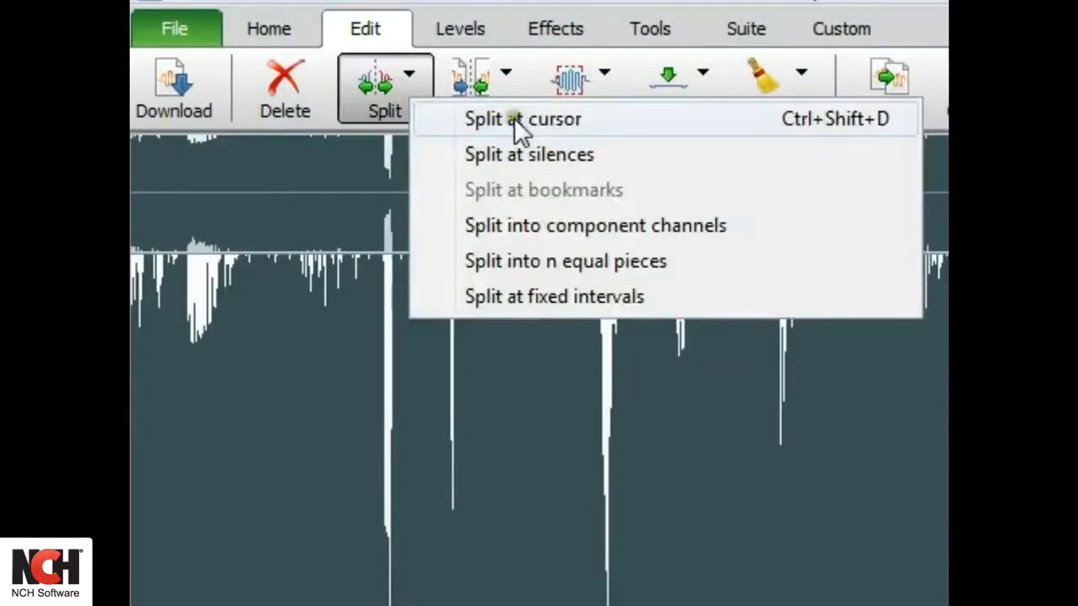
mouse_move(519, 169)
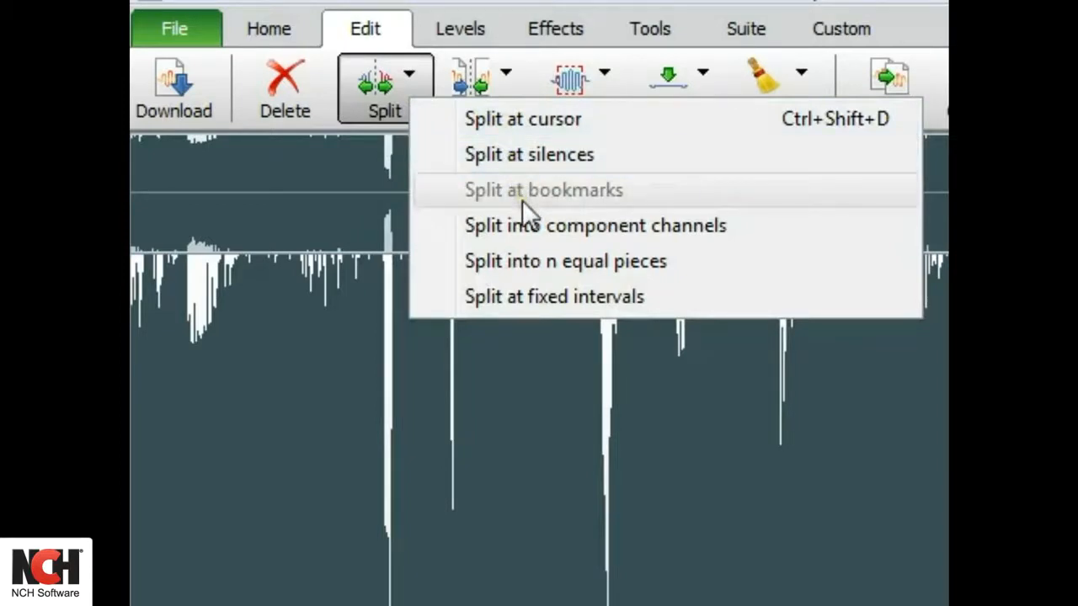
mouse_move(526, 278)
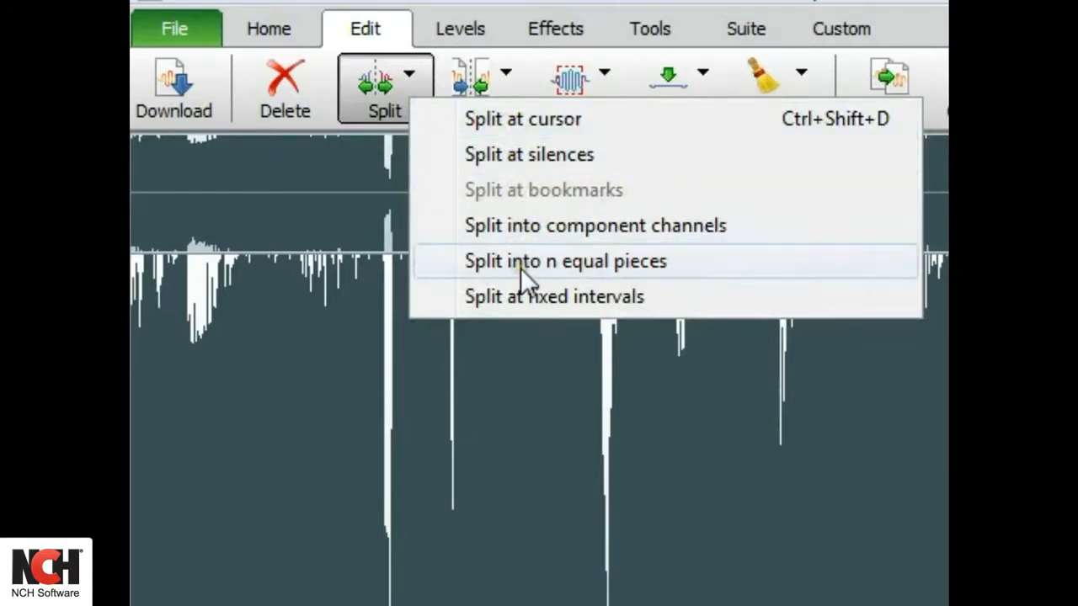
mouse_move(539, 317)
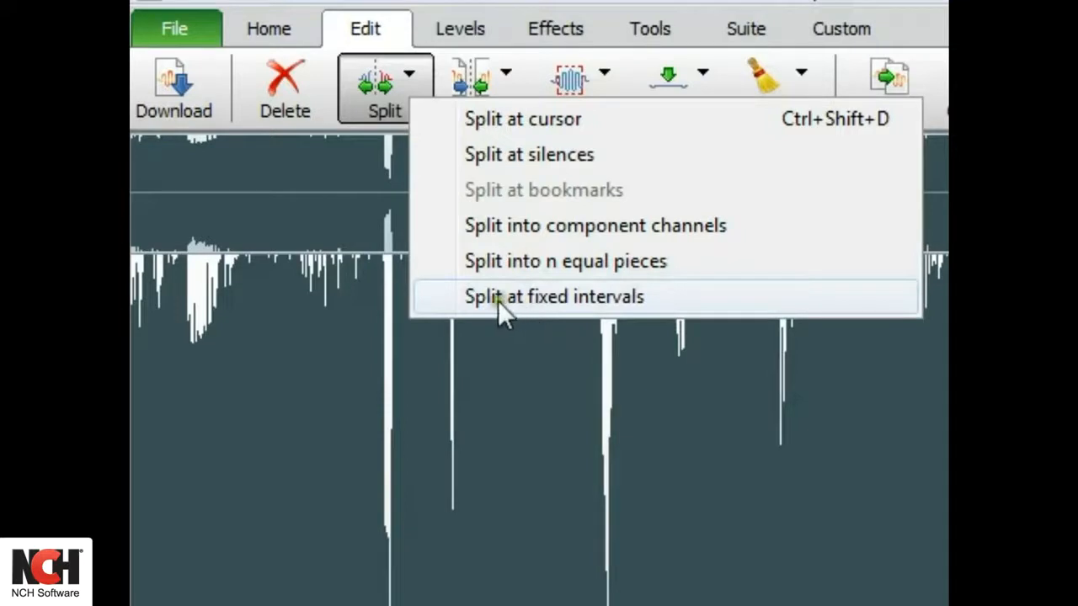
mouse_move(434, 232)
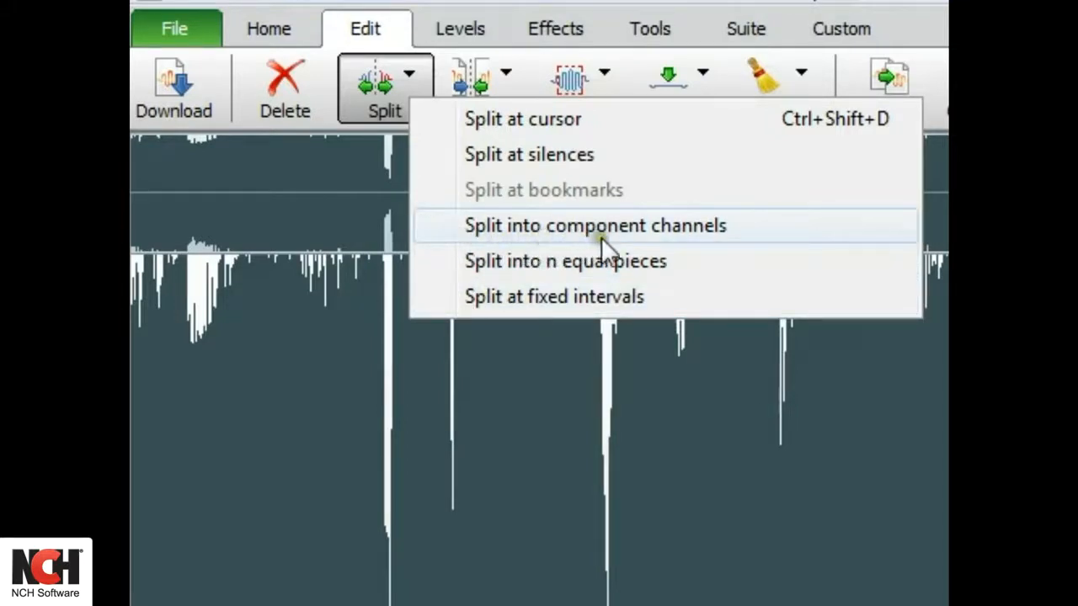
mouse_move(738, 244)
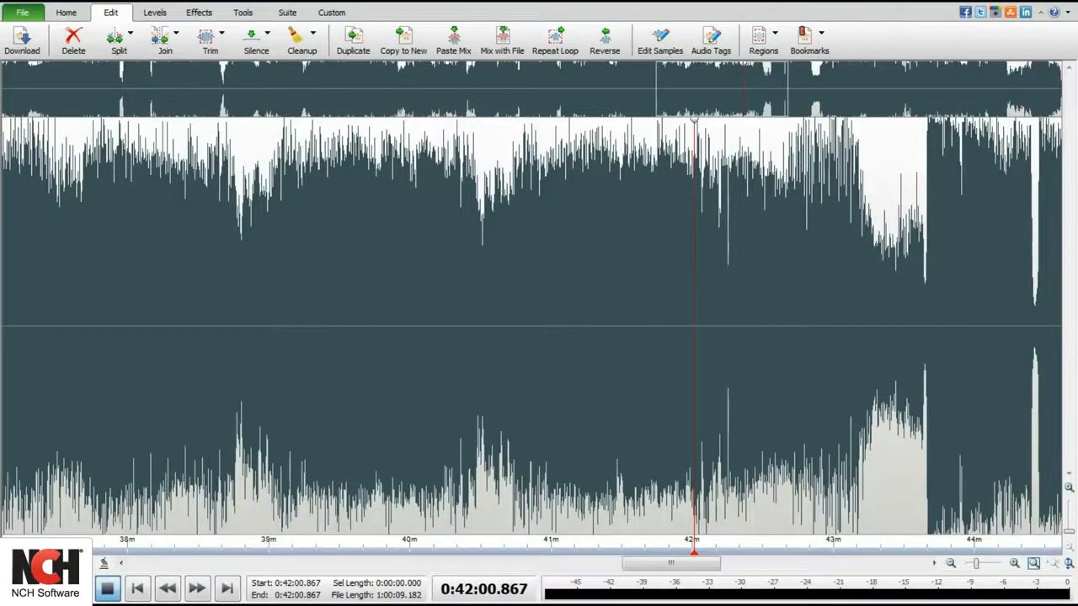
mouse_move(916, 381)
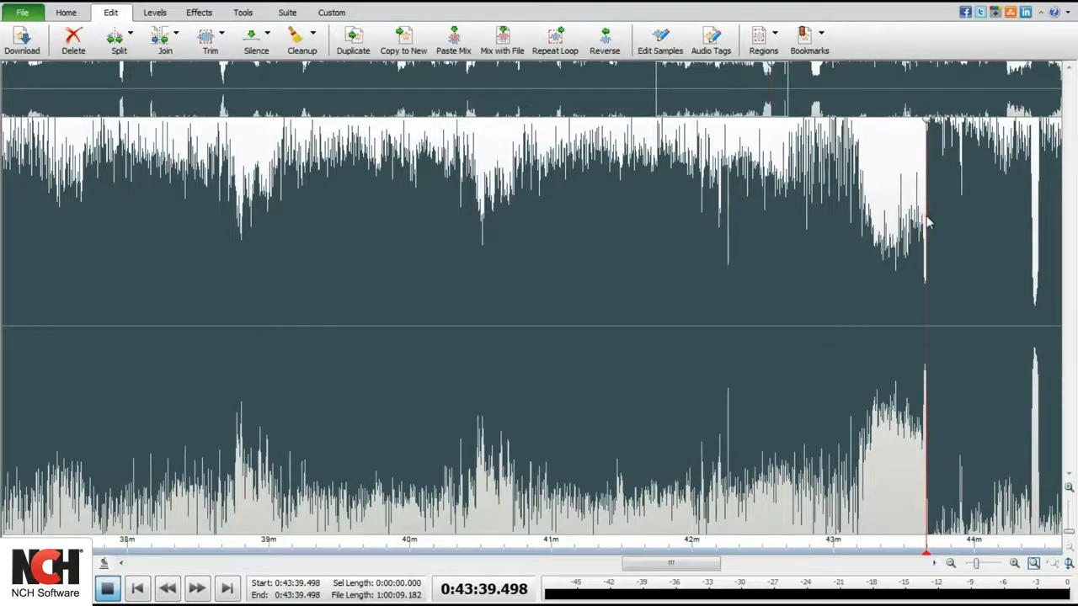
mouse_move(953, 222)
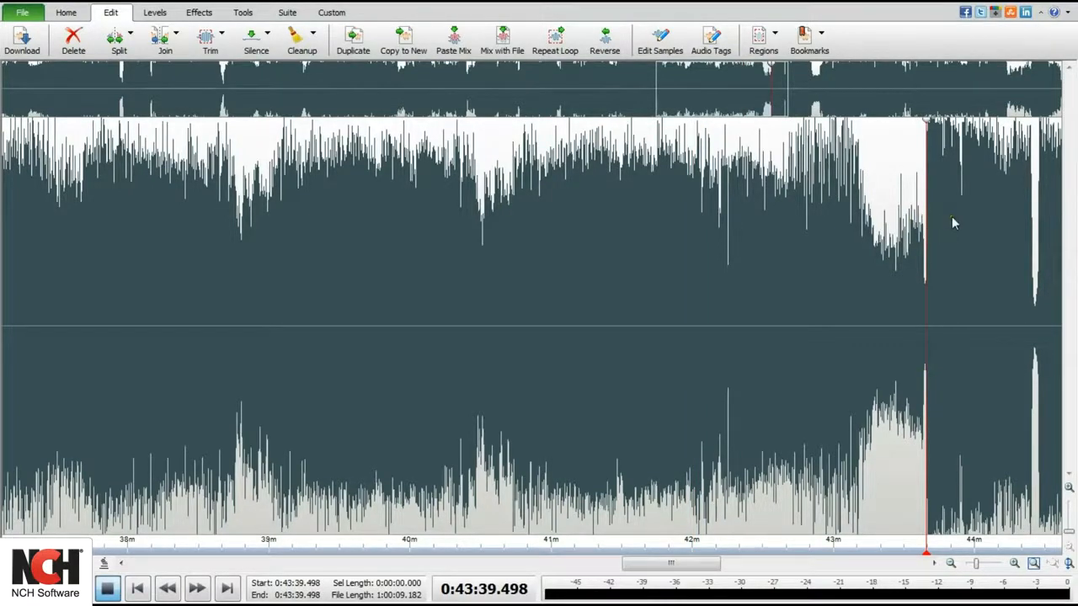
Split at the 0:43:39.498 cursor and save the new piece as August 2014 Mix 1.mp3.
click(131, 37)
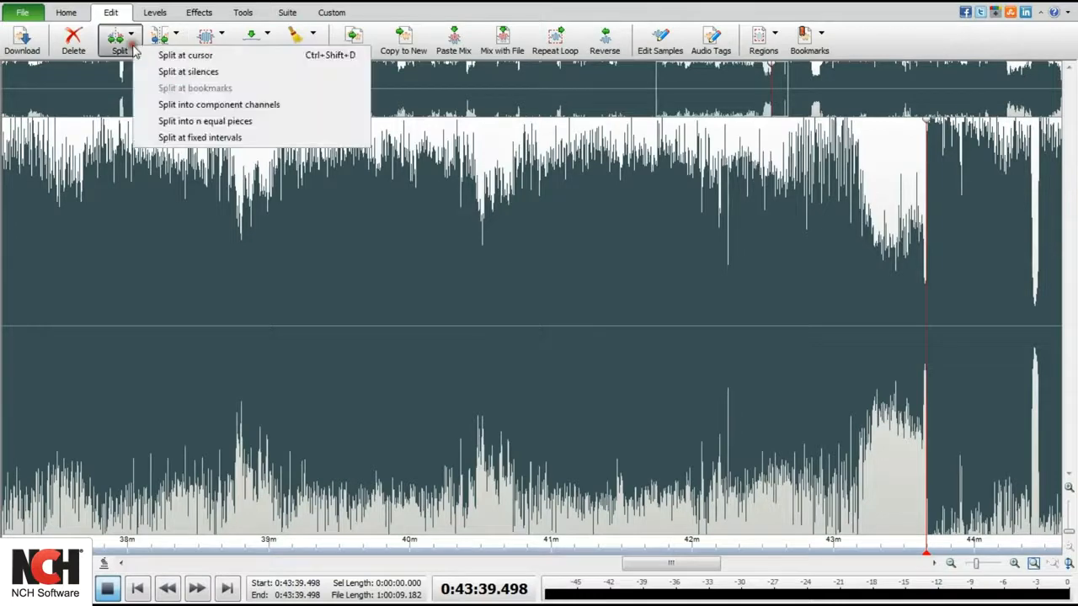
click(219, 105)
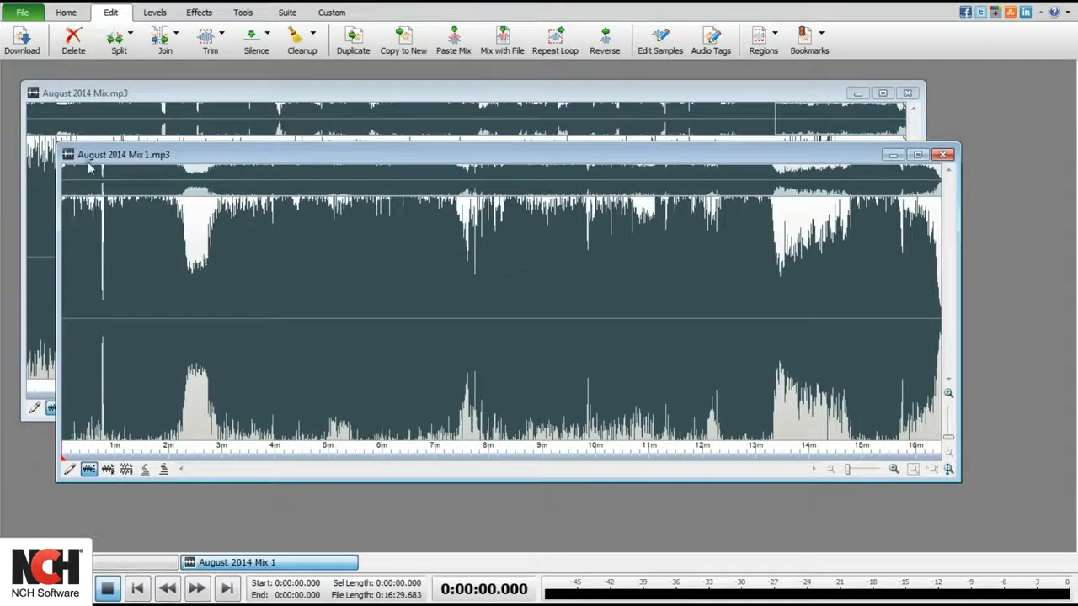
click(66, 12)
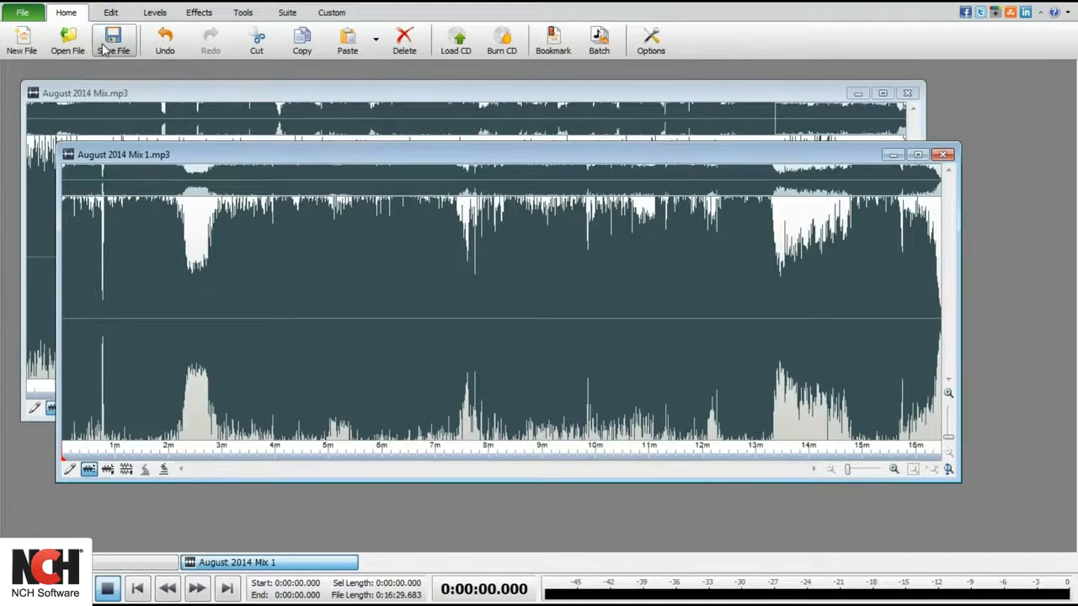
click(115, 41)
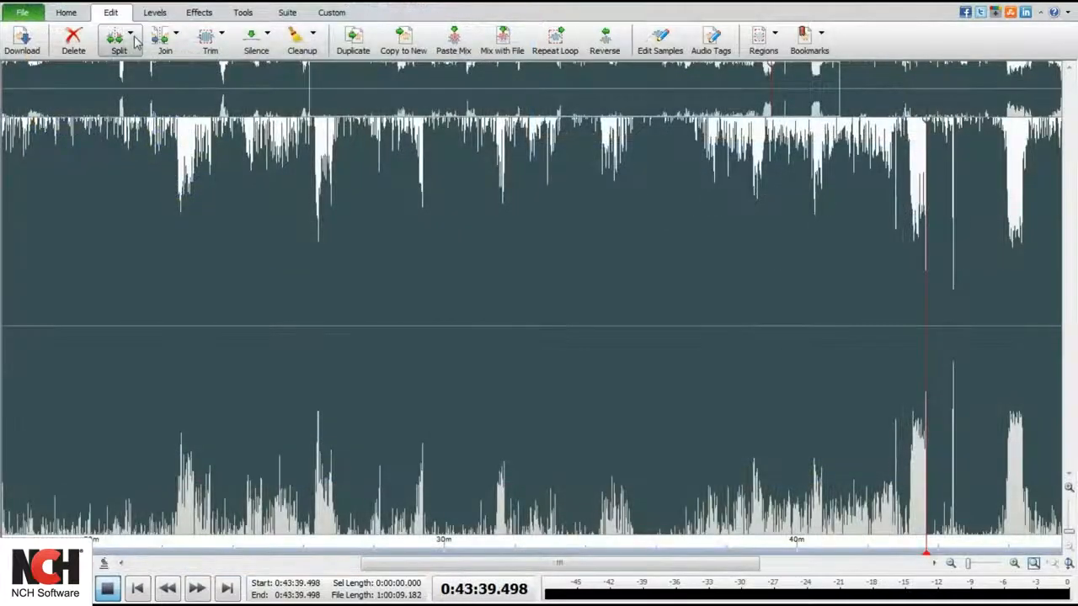
Split into n equal pieces with Piece(s) set to 5.
click(131, 36)
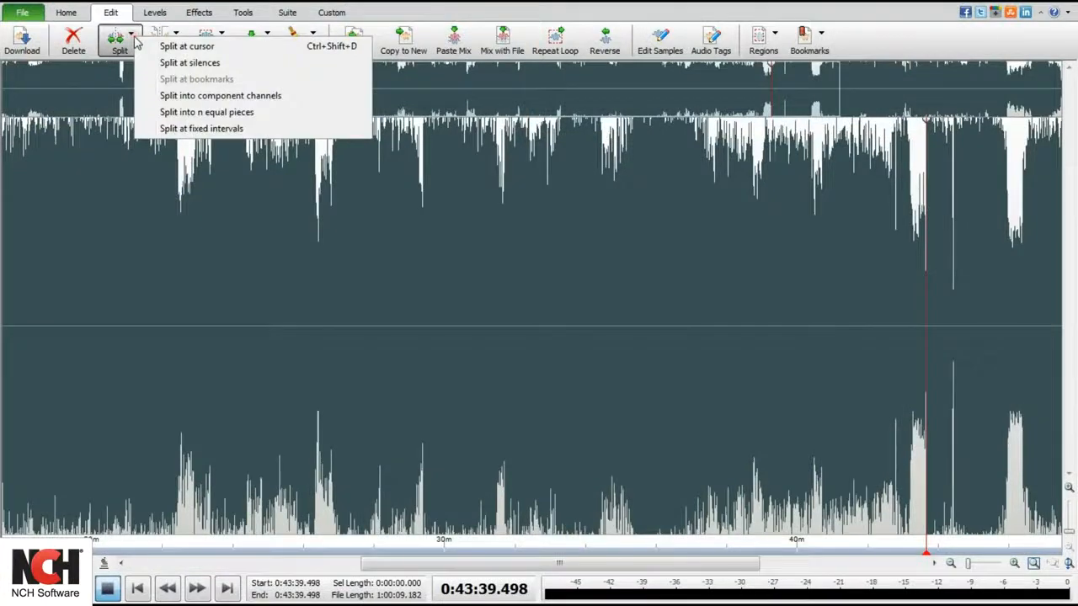
mouse_move(196, 112)
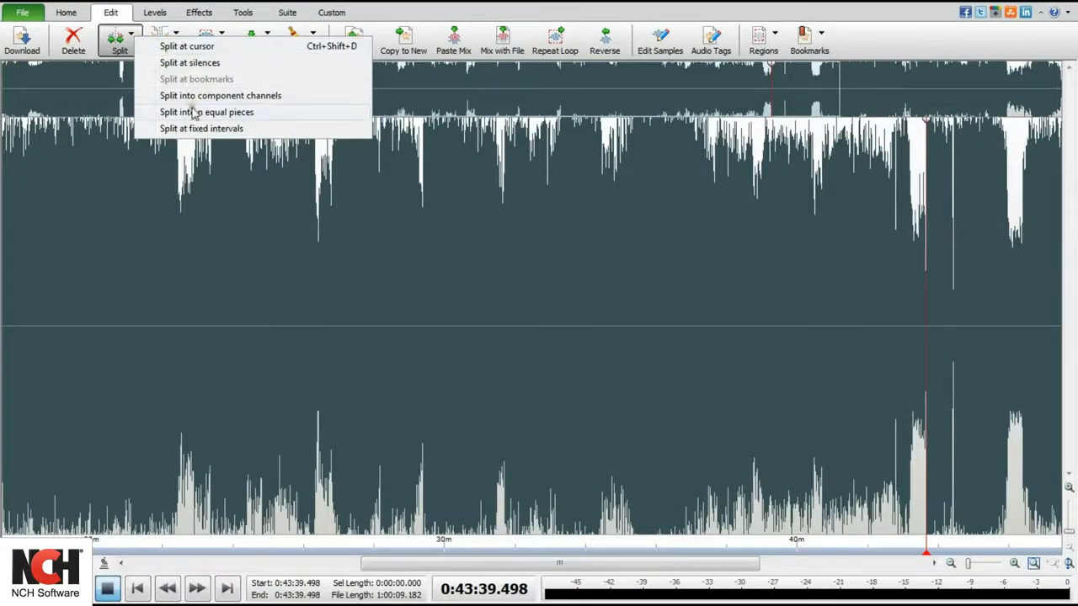
click(206, 111)
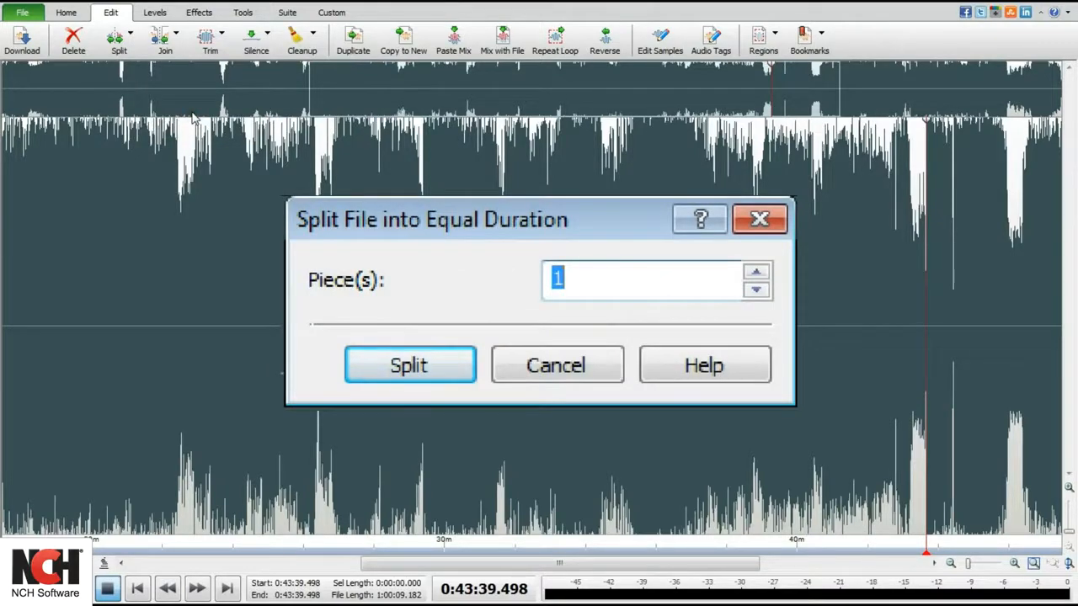
text(5)
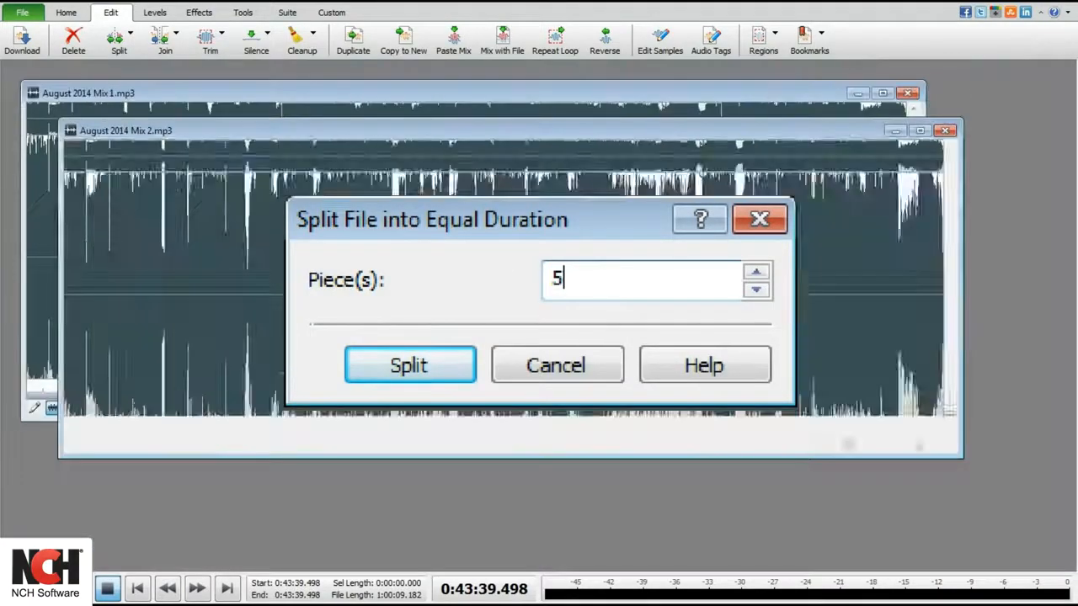
click(408, 364)
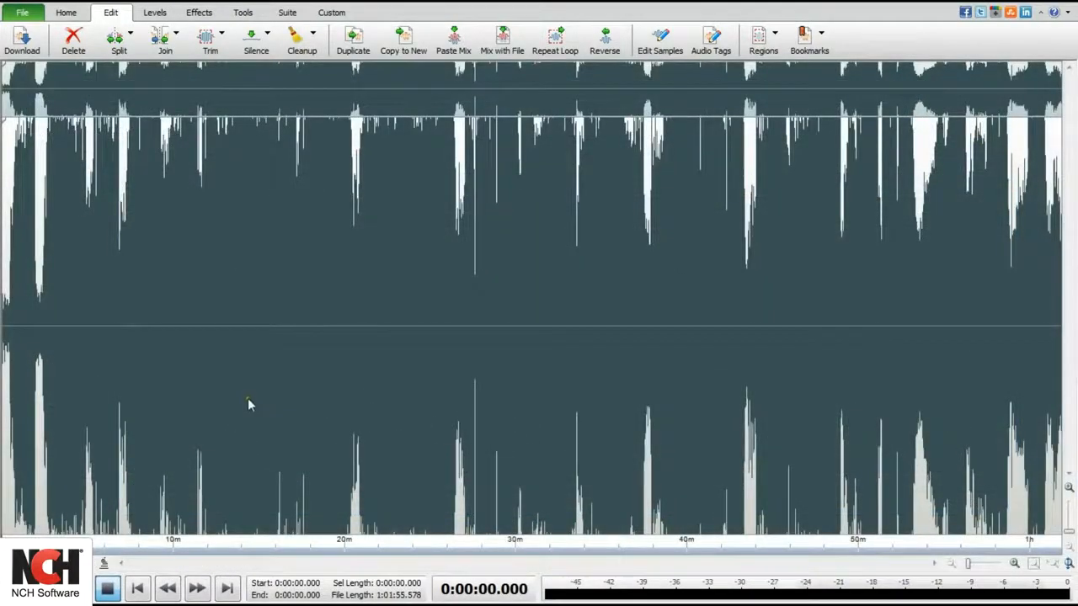
mouse_move(186, 195)
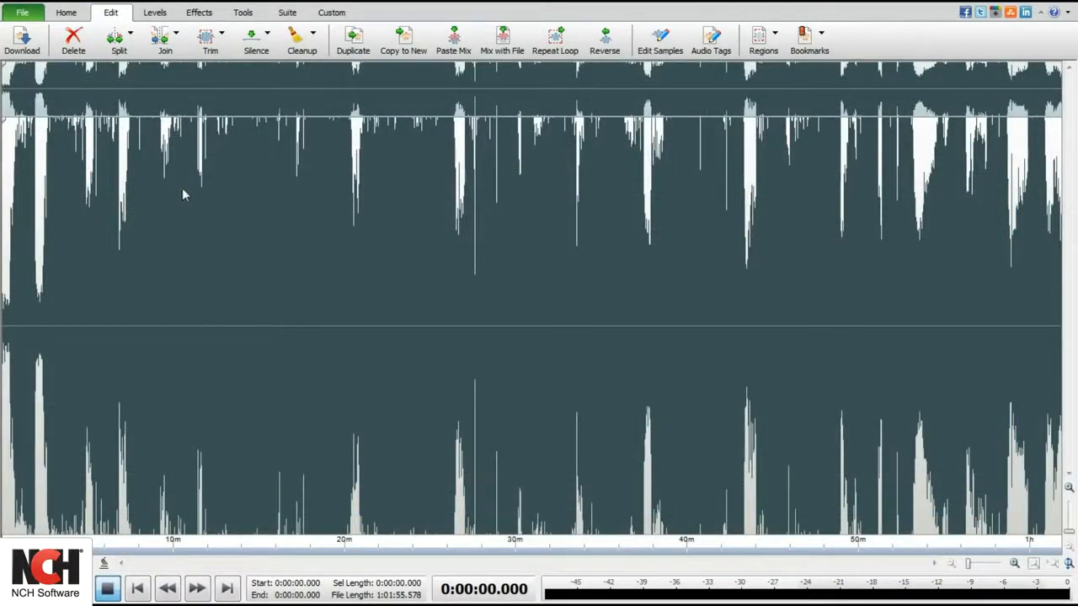
Split at fixed intervals of 0 h 10 min 0 s 0 ms, producing 10-minute files.
click(118, 40)
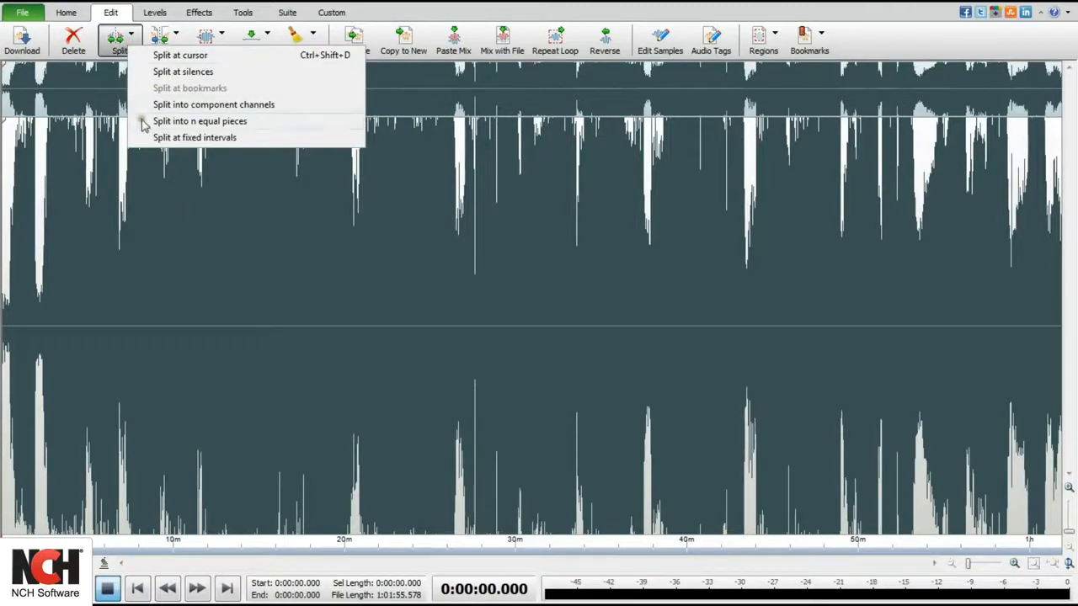
click(195, 138)
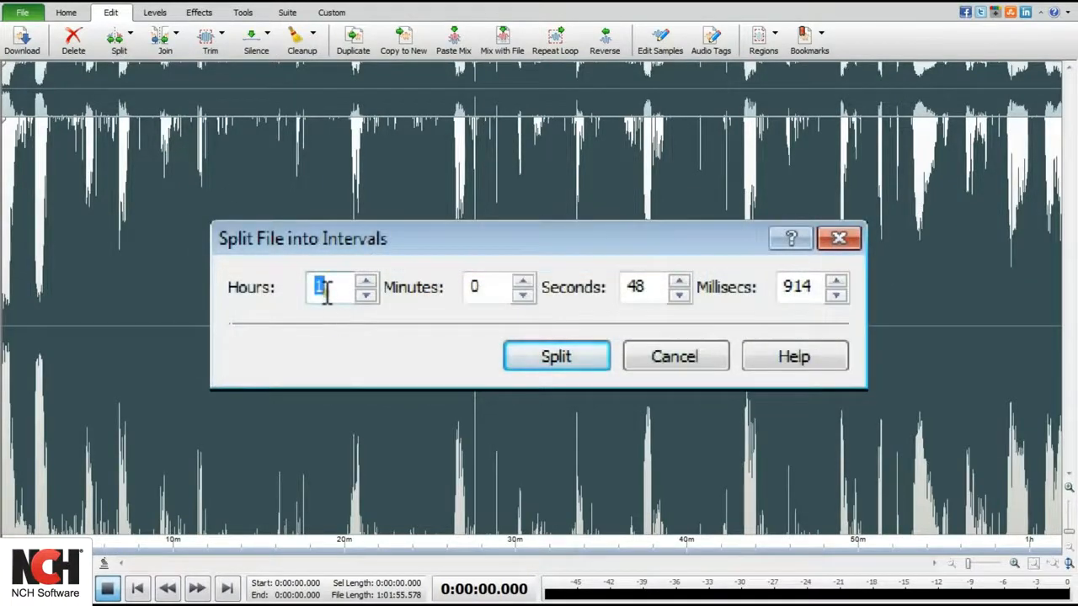
text(10)
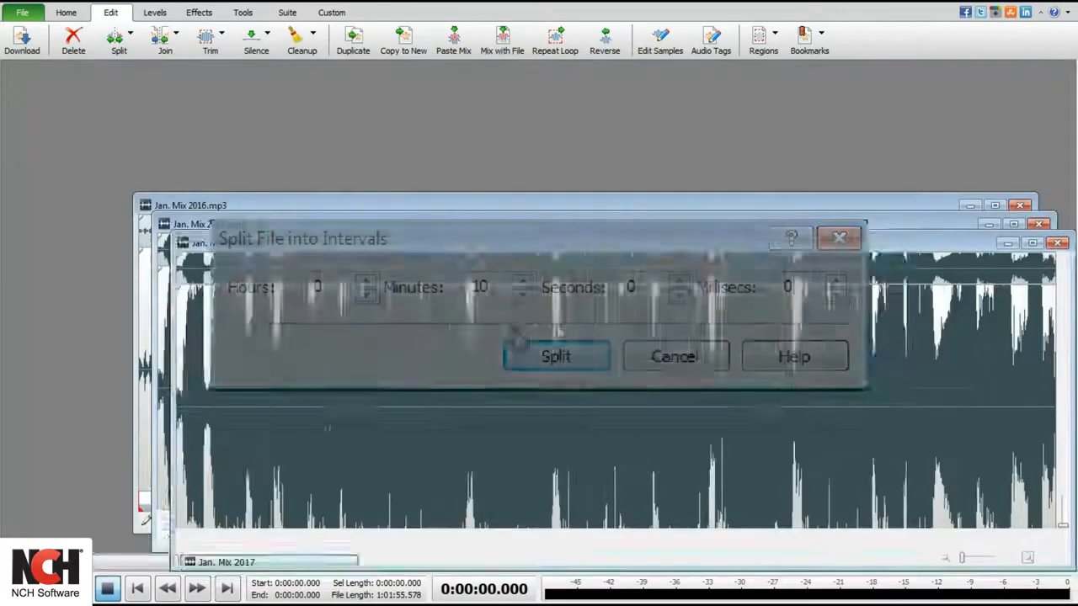
click(556, 356)
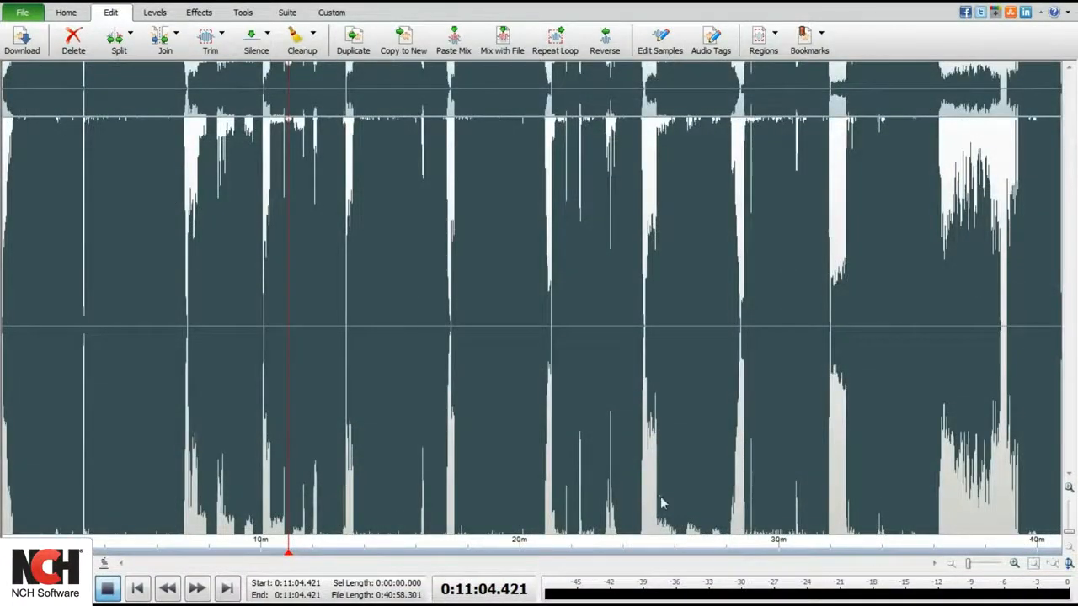
mouse_move(199, 332)
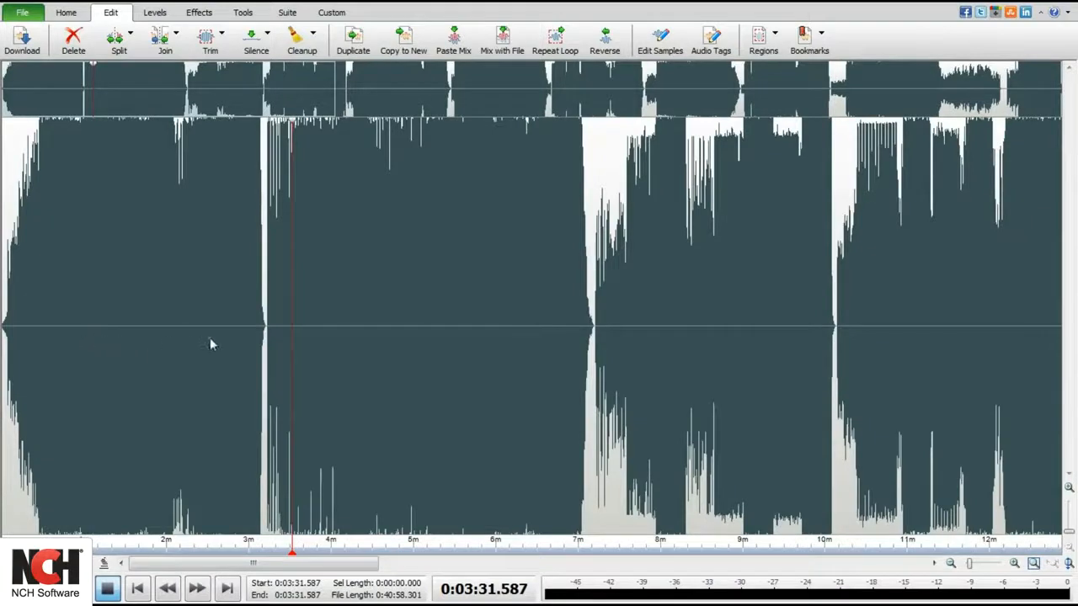
mouse_move(851, 333)
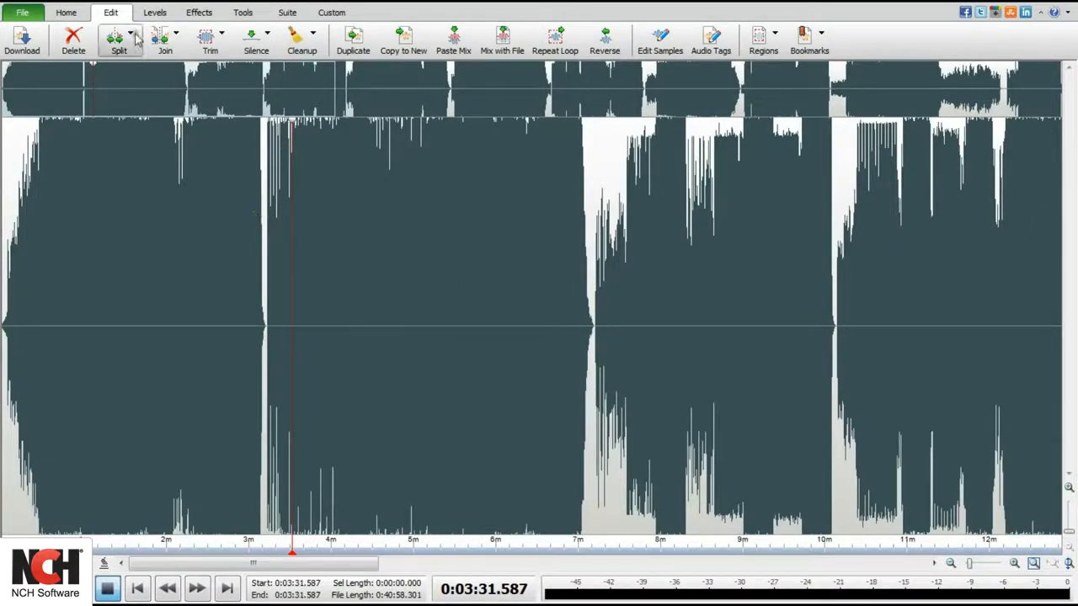
Split at silences, keeping the -36dB threshold and setting Duration to 200 ms.
click(118, 41)
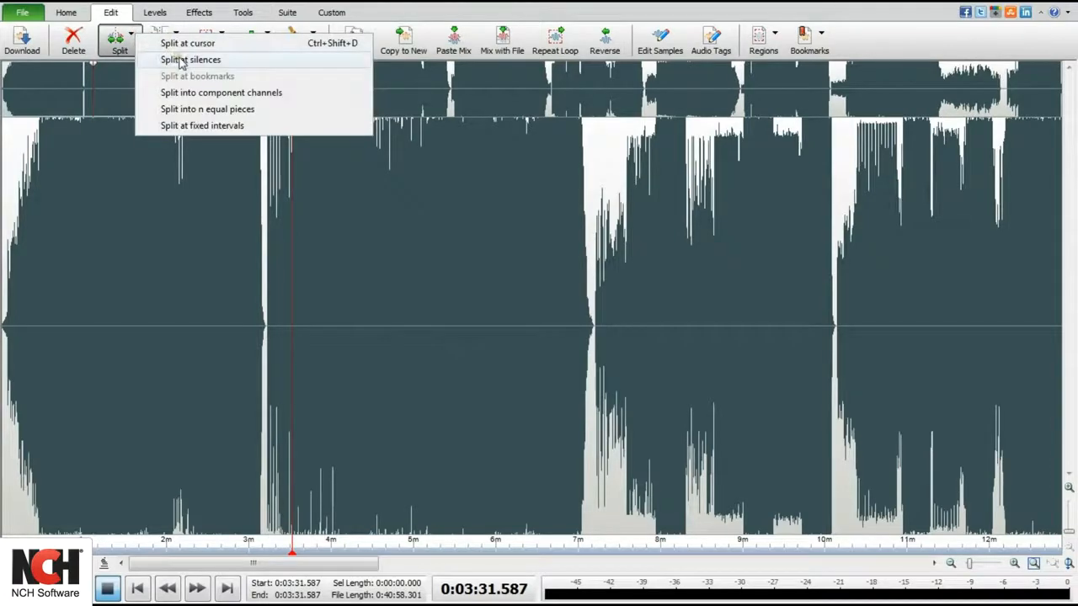
click(191, 59)
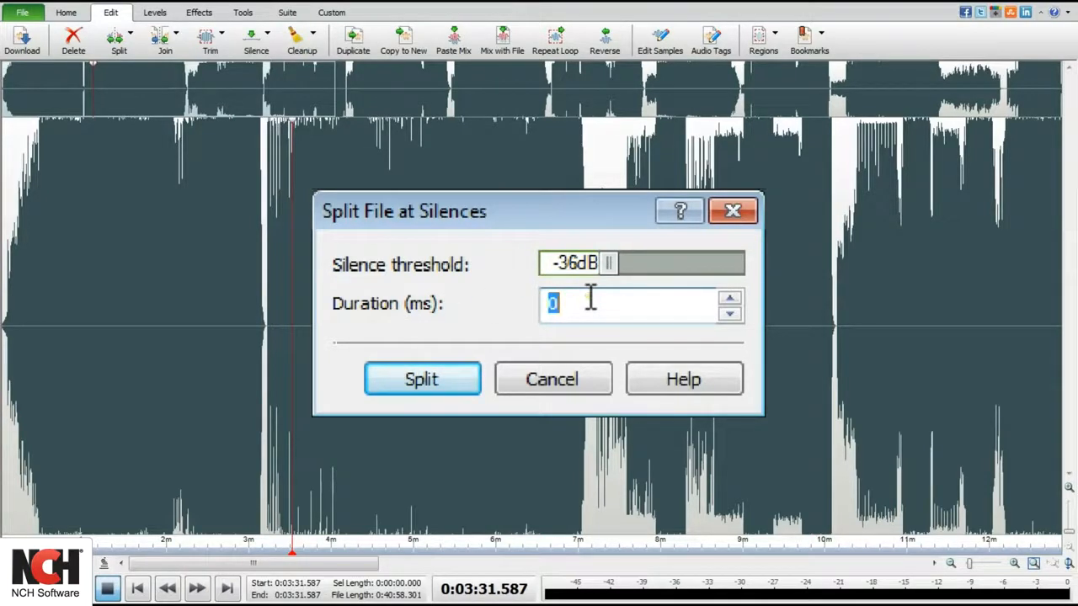
text(200)
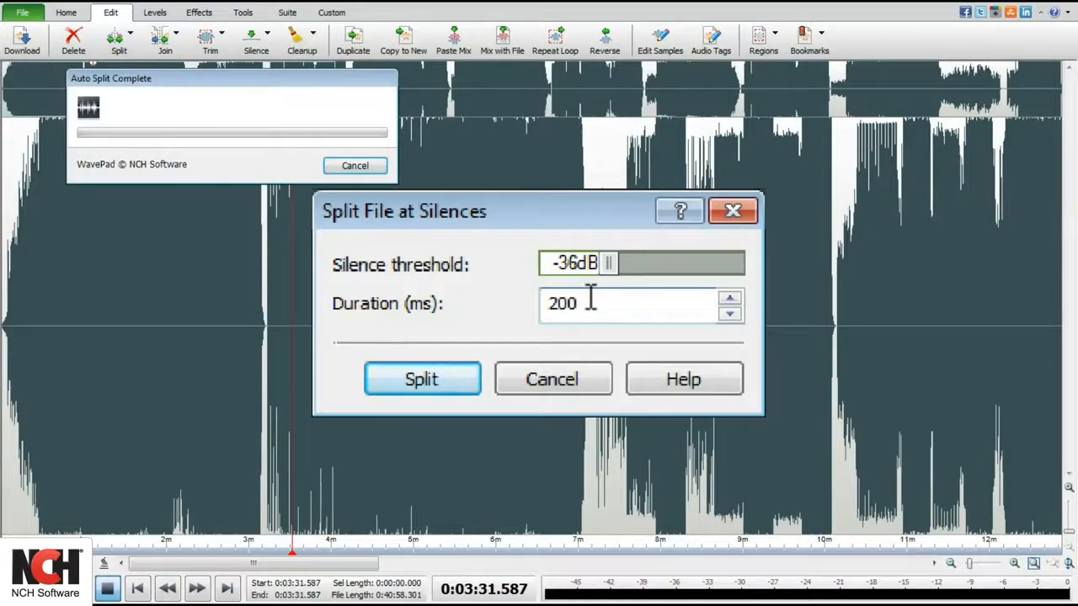
click(421, 377)
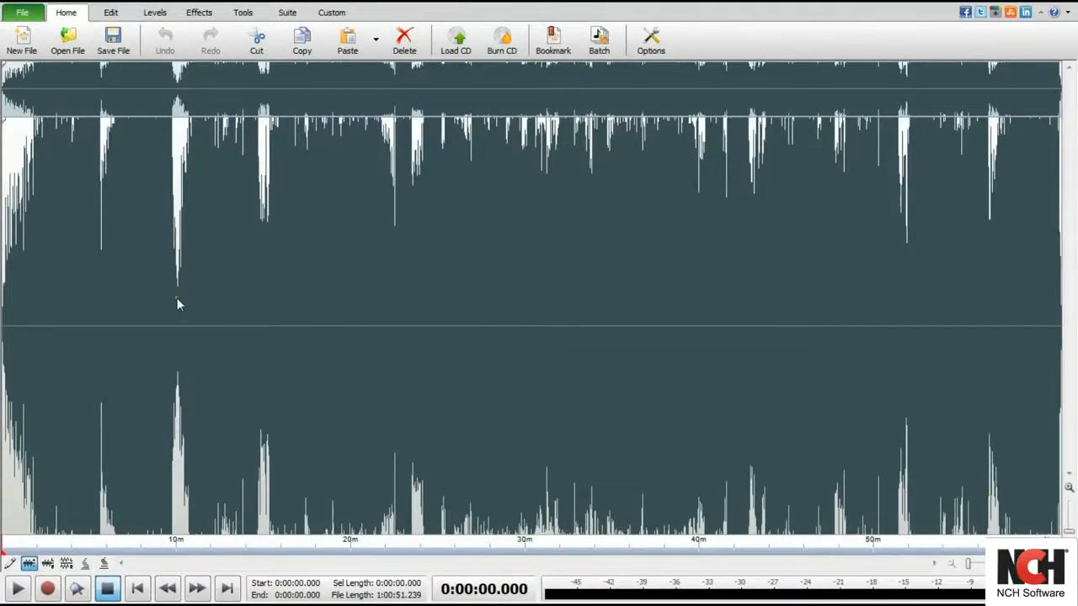
Place the cursor in the centre of the quiet dip at 0:10:02.175.
click(169, 303)
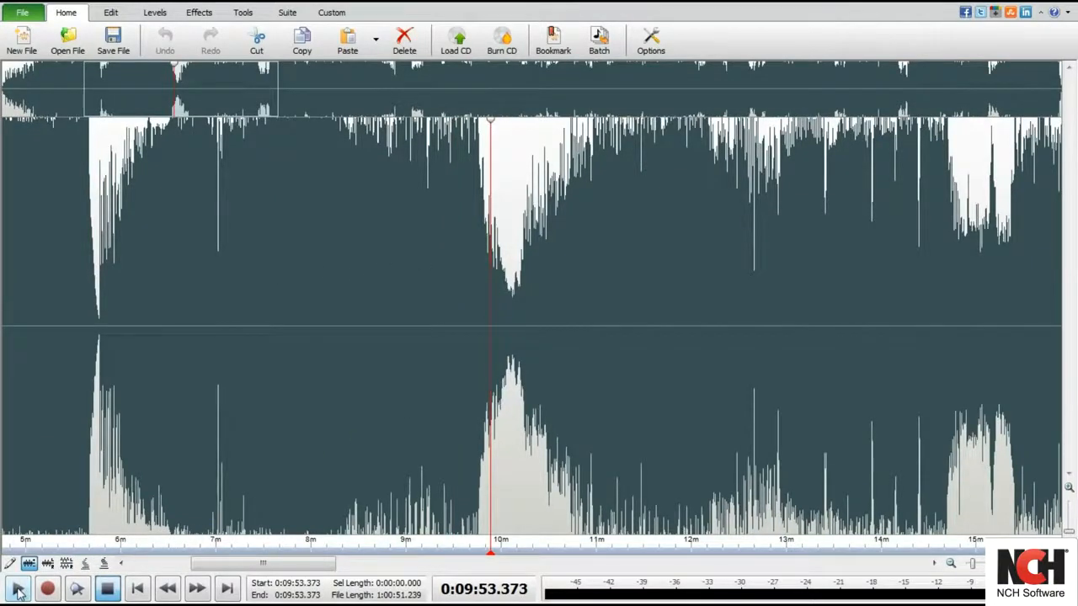
click(19, 589)
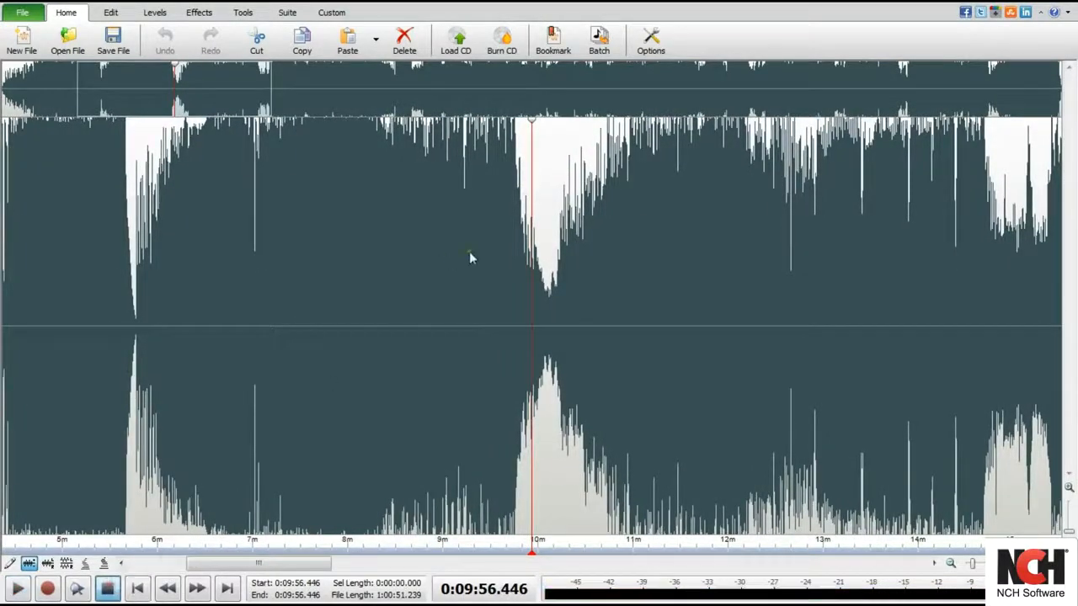
click(17, 587)
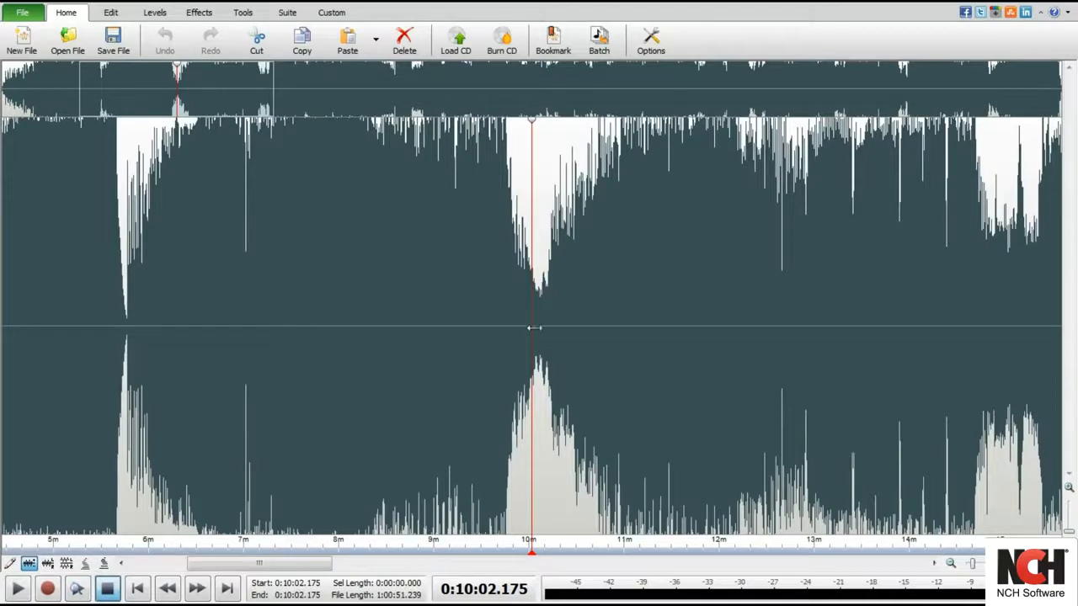
mouse_move(552, 41)
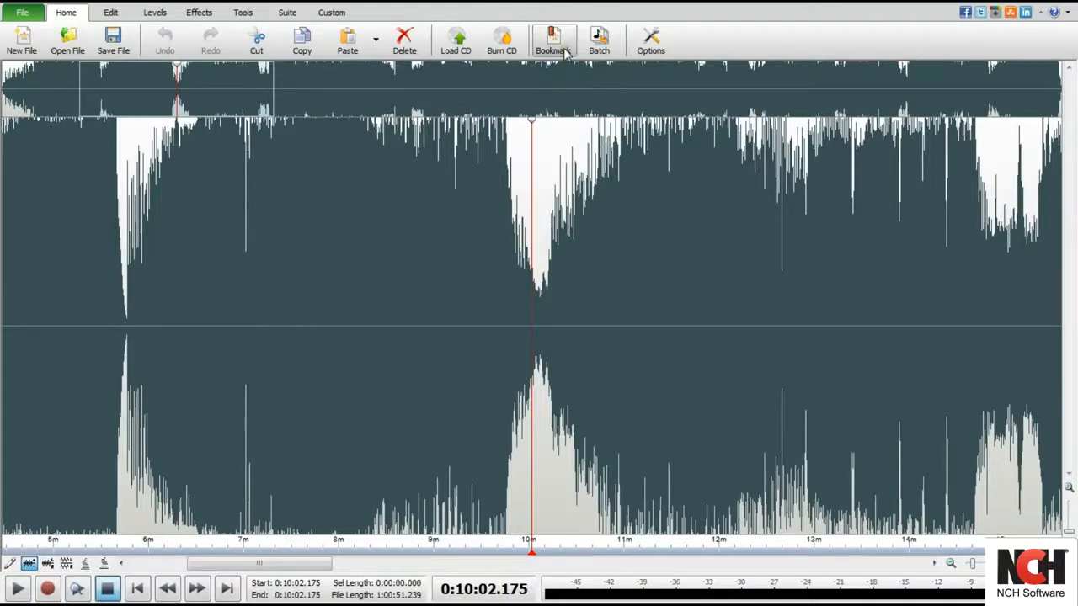
Add a bookmark named Track 1 at the 10:02 position.
click(552, 41)
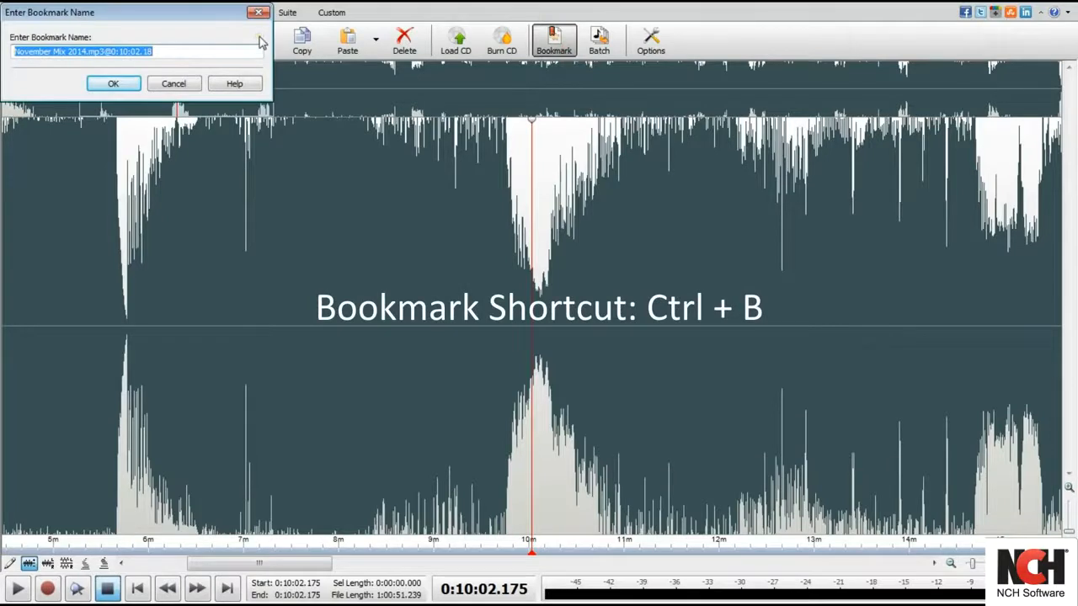
text(Track 1)
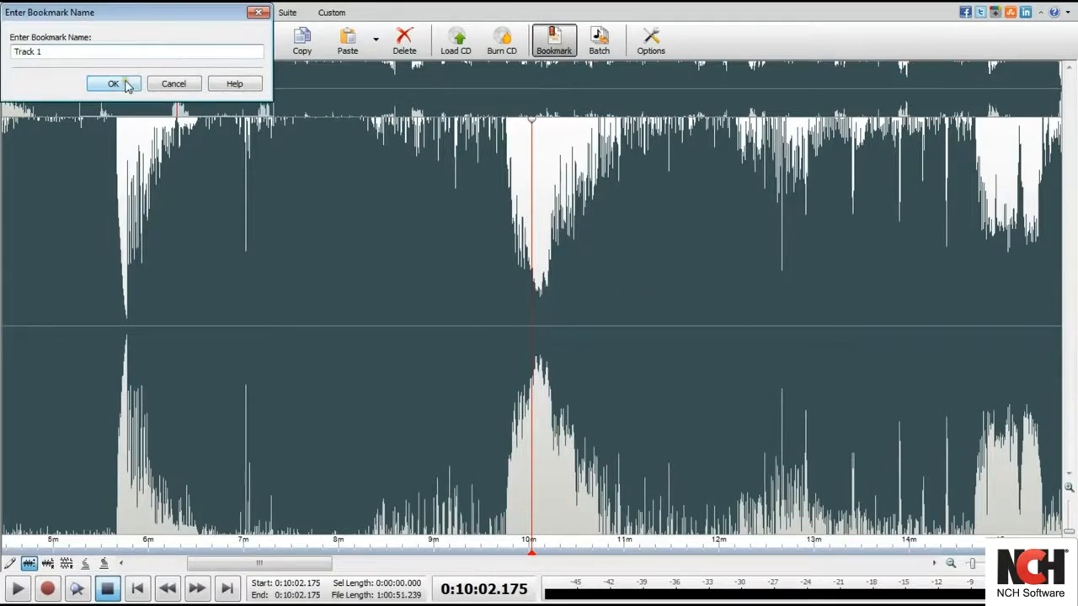
click(115, 84)
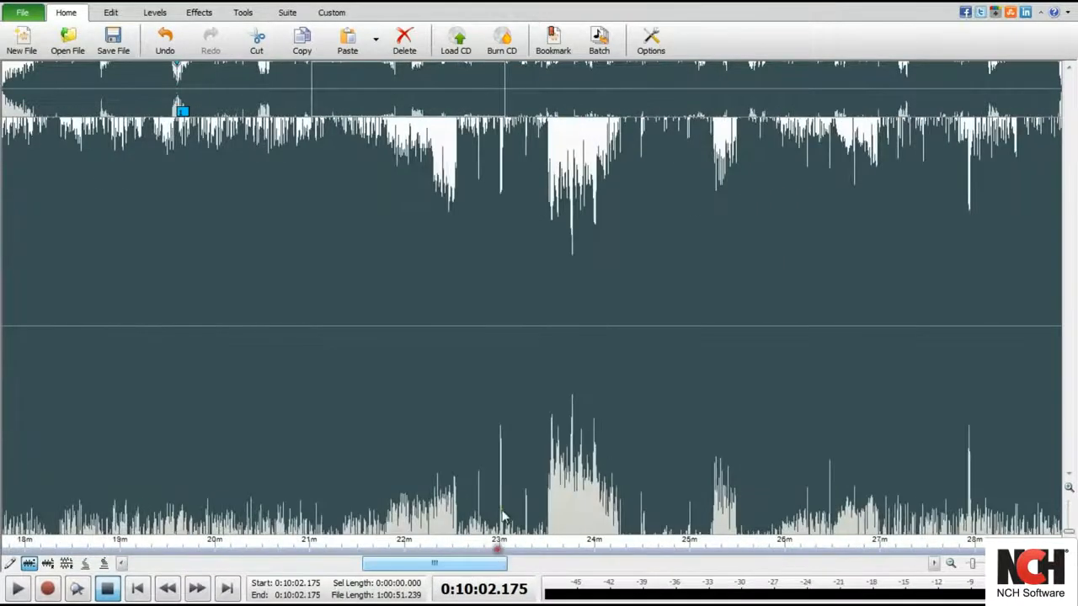
Add a second Track bookmark in the quiet gap at 23:45.
click(571, 250)
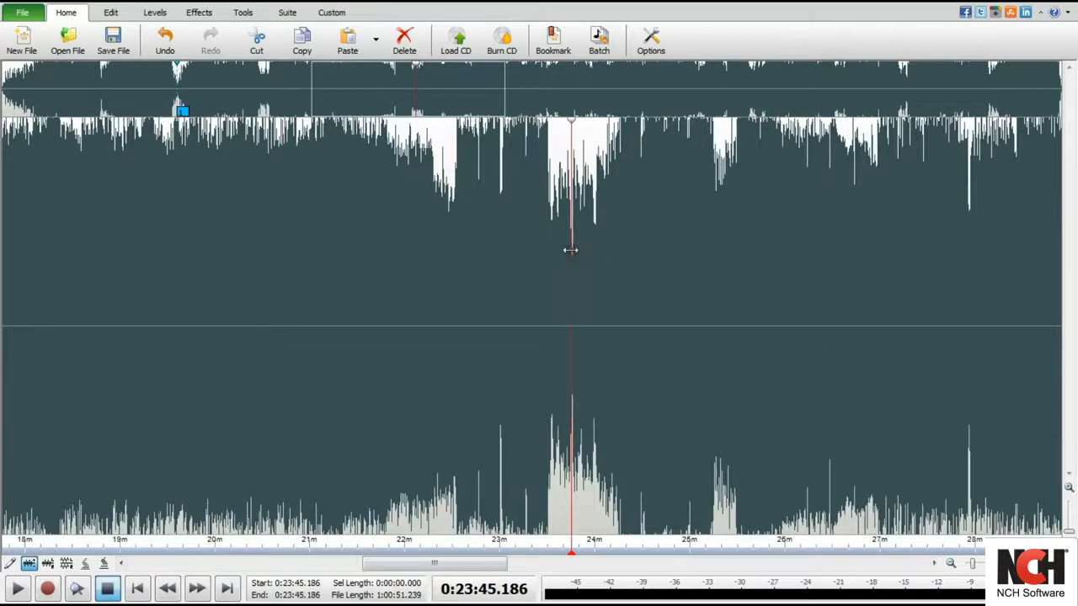
click(553, 40)
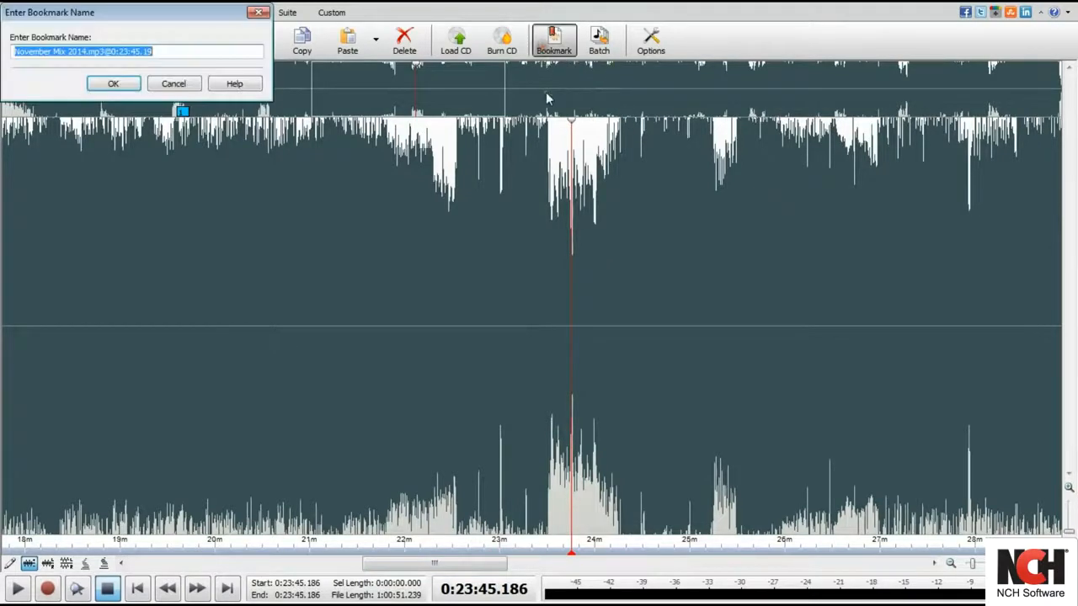
text(Track)
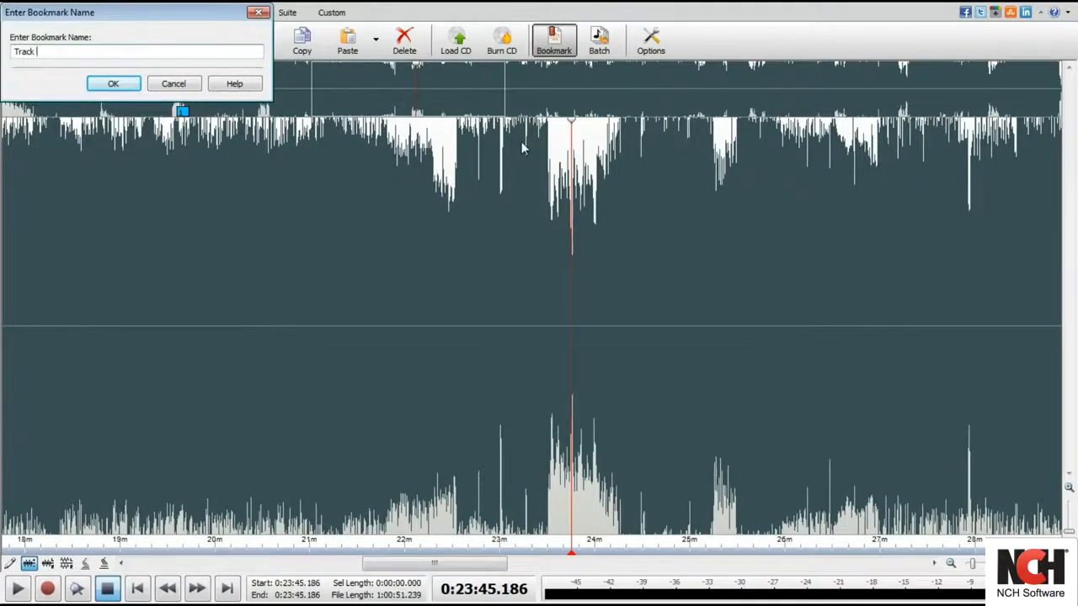
click(113, 82)
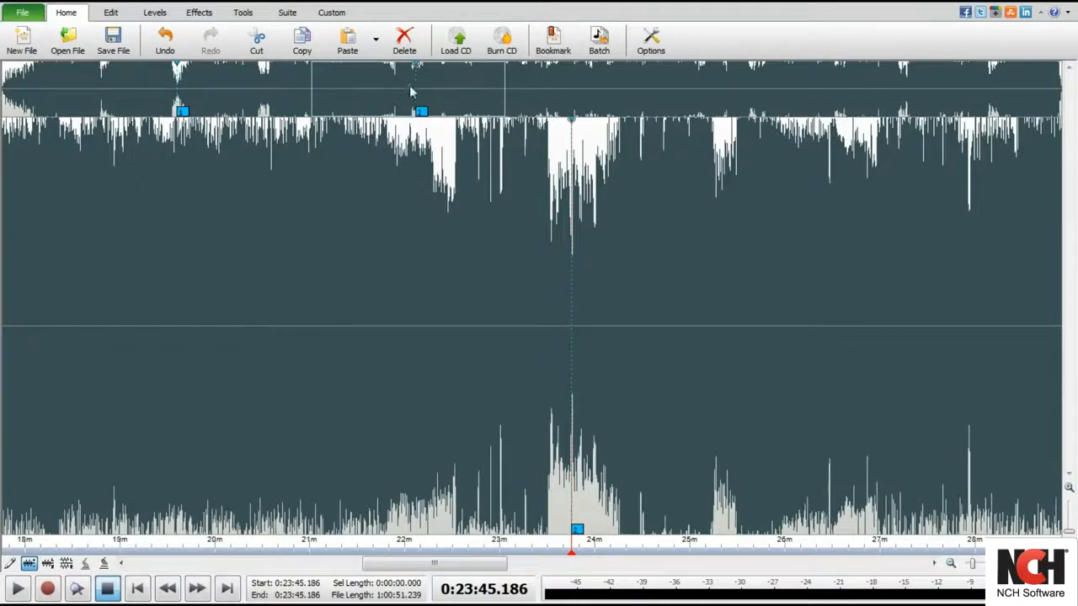
click(112, 12)
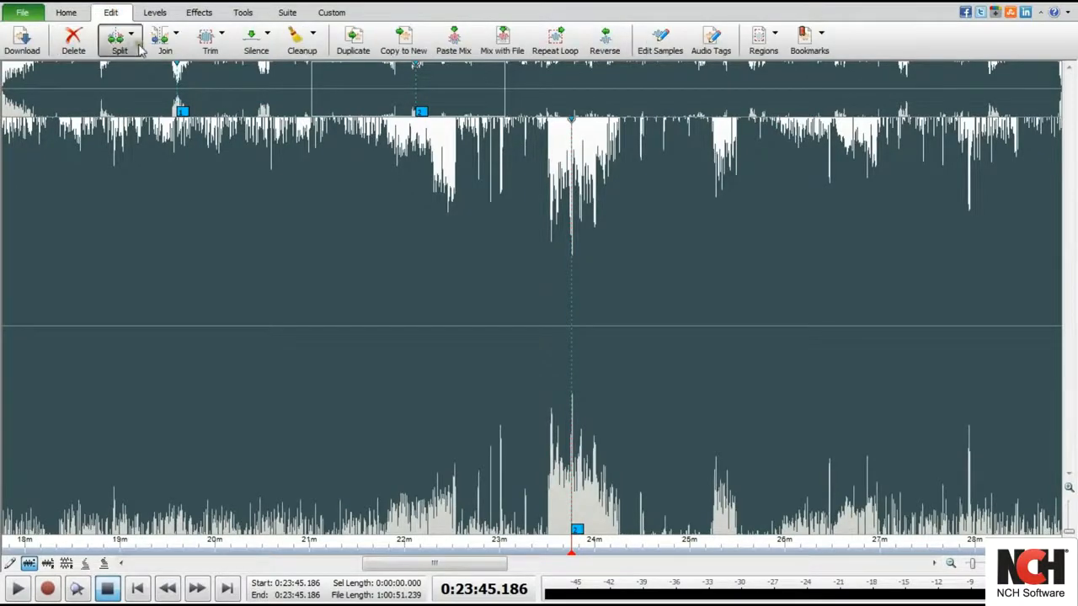